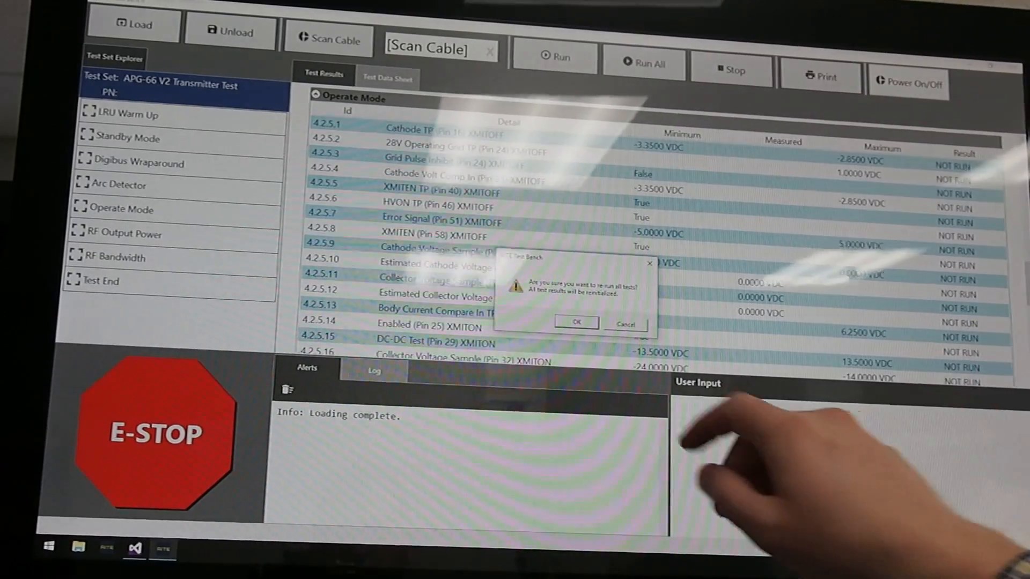
Confirm the re-run so Run All starts and proceeds to the TWT voltage prompt
click(575, 321)
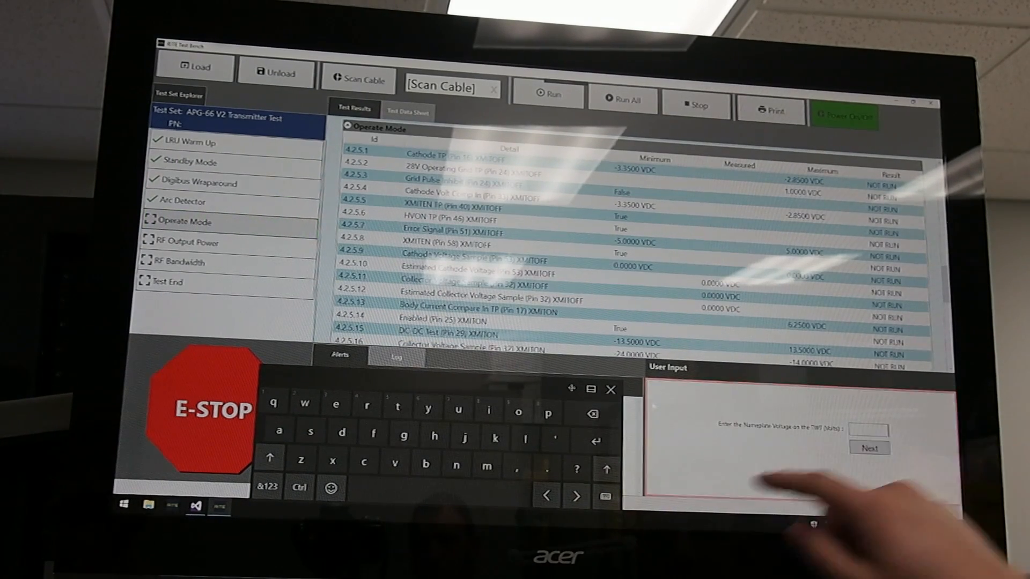
Enter the nameplate TWT voltage -2320 and submit it with Next
click(266, 487)
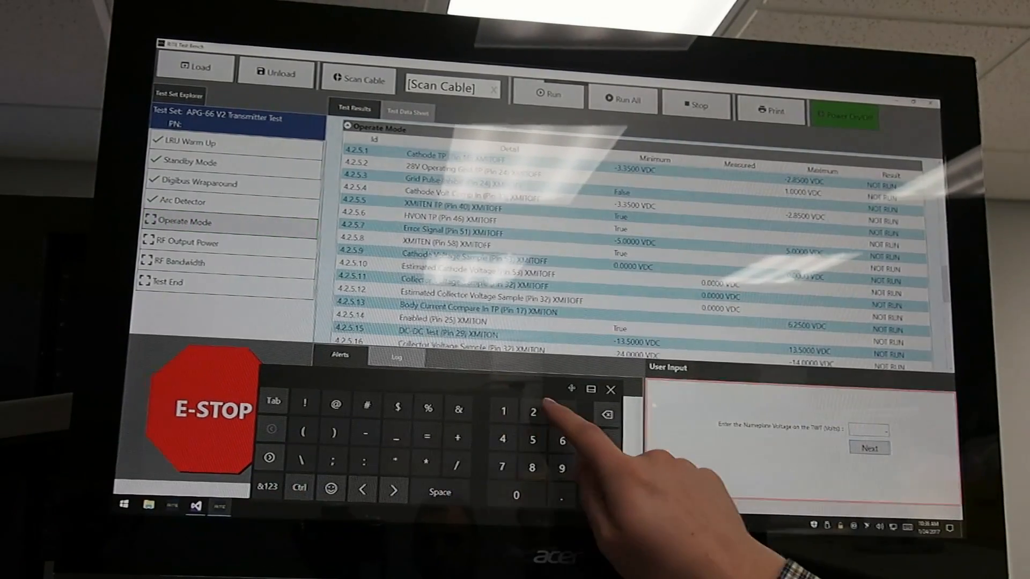
click(516, 494)
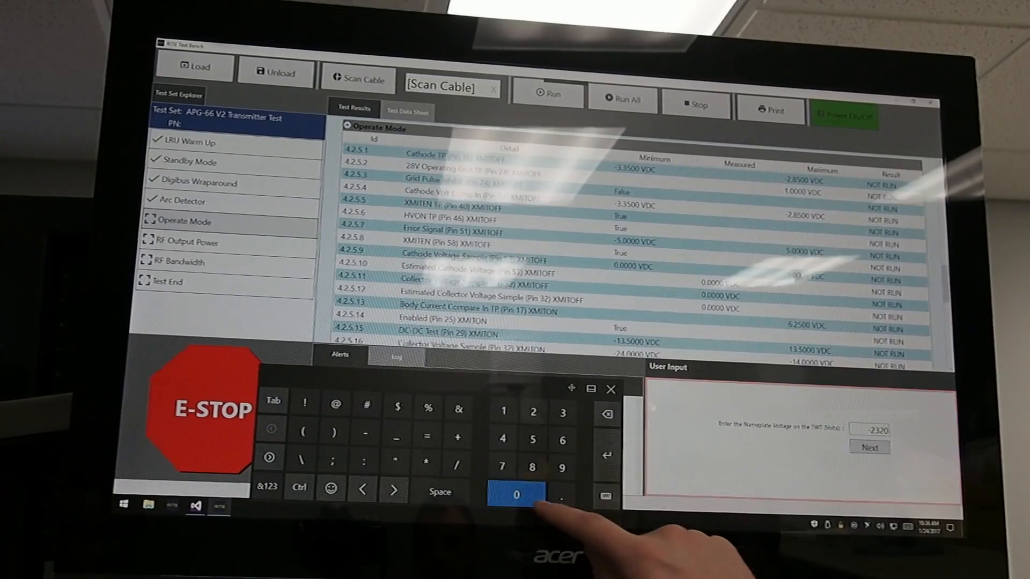
click(870, 447)
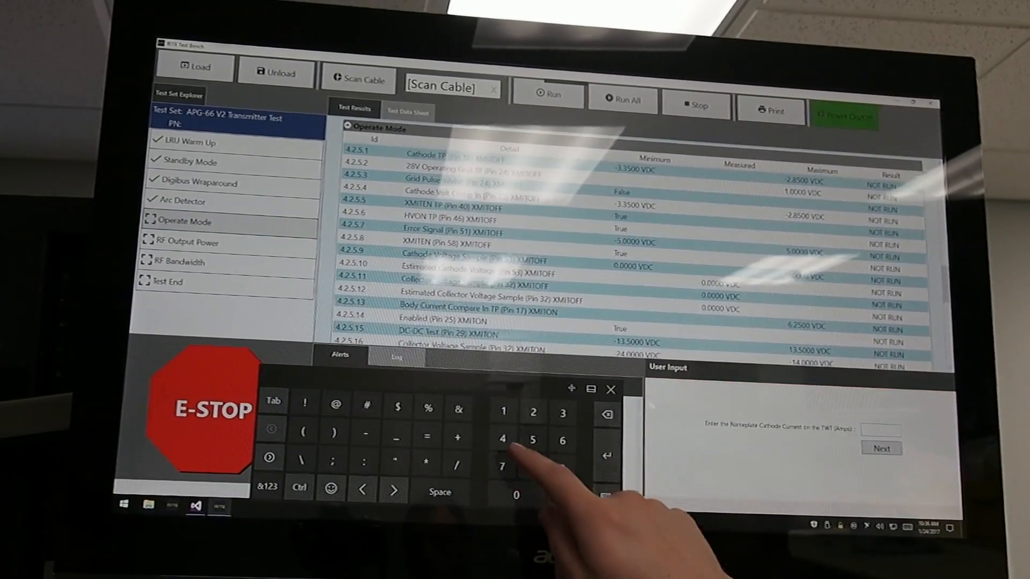